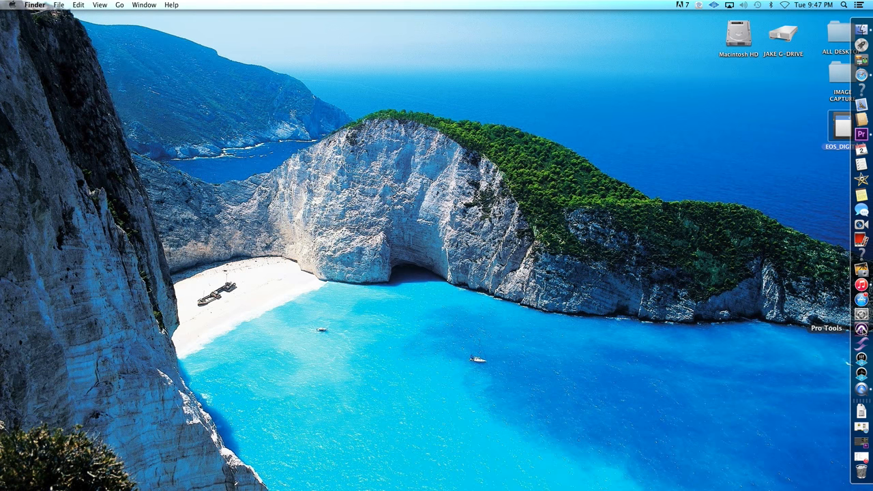
pyautogui.moveTo(861, 288)
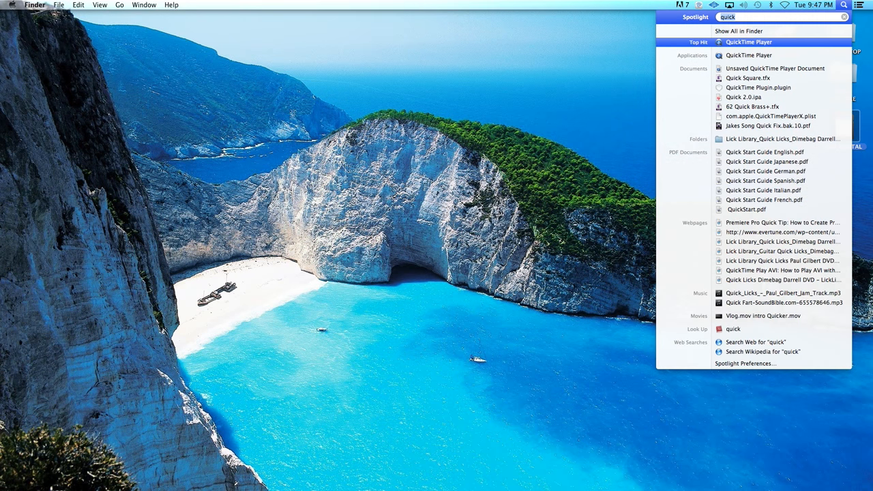
# Step: Launch BIAS FX from Spotlight by searching "bi"
pyautogui.write('bi')
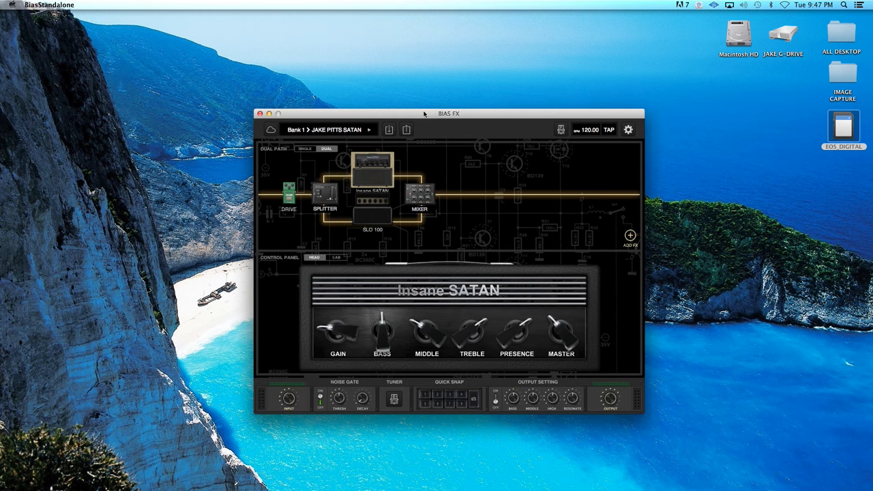
pyautogui.moveTo(424, 113); pyautogui.dragTo(434, 114)
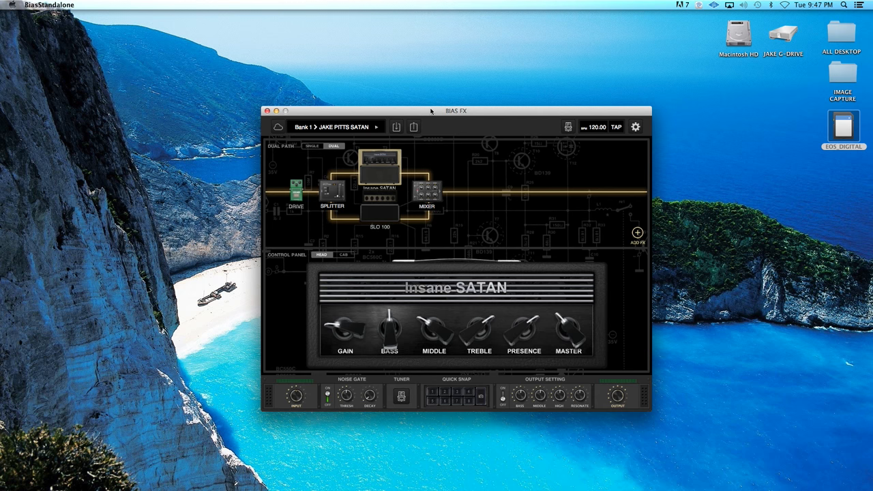
pyautogui.moveTo(431, 110); pyautogui.dragTo(422, 109)
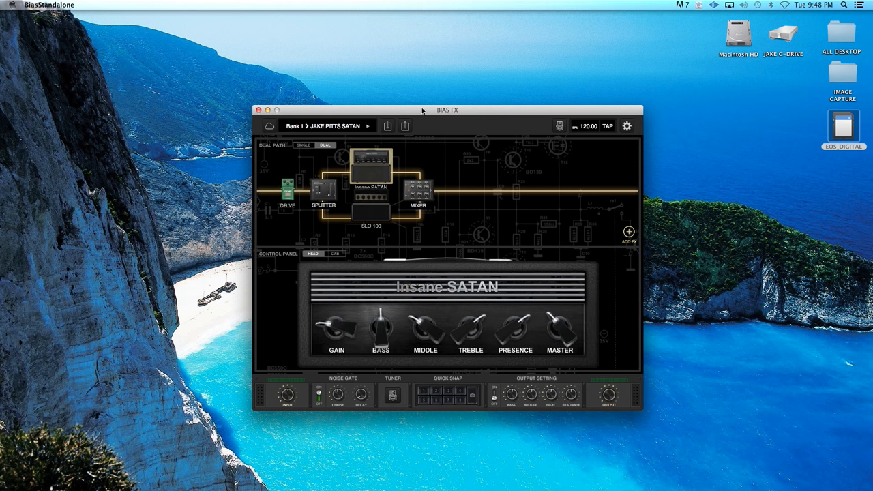
pyautogui.moveTo(627, 234)
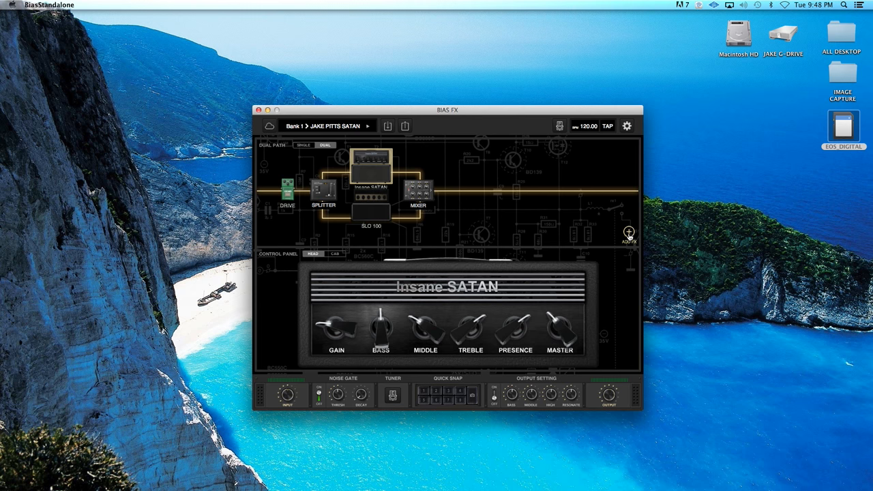
pyautogui.click(628, 233)
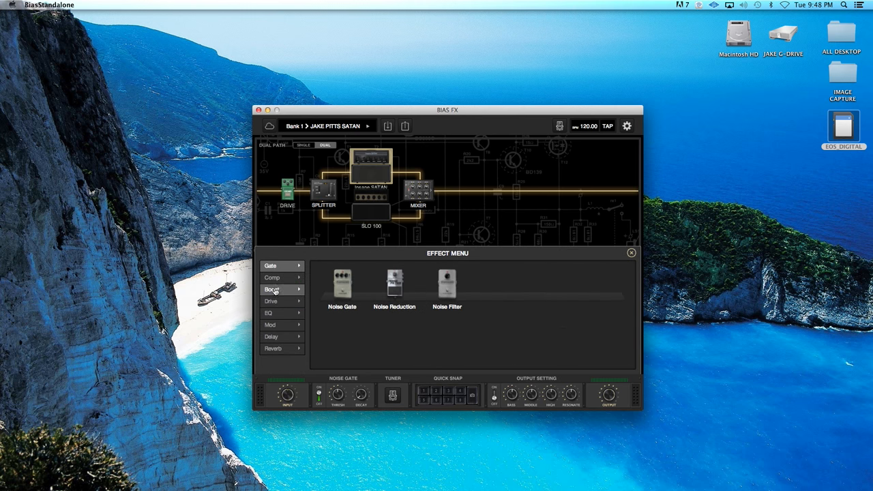
pyautogui.click(271, 300)
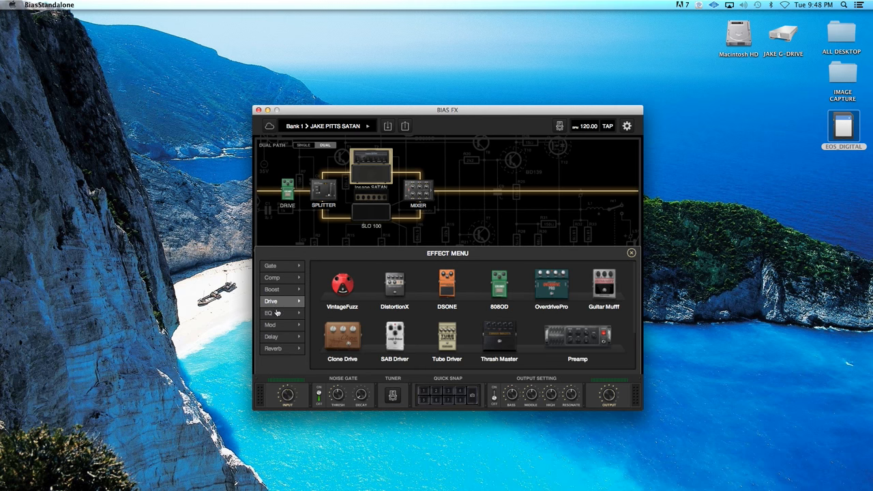
pyautogui.click(270, 324)
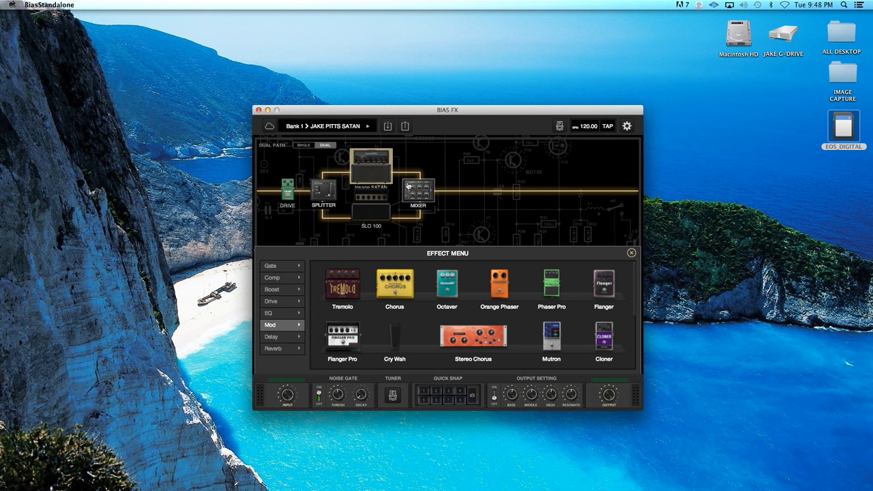
pyautogui.moveTo(411, 177)
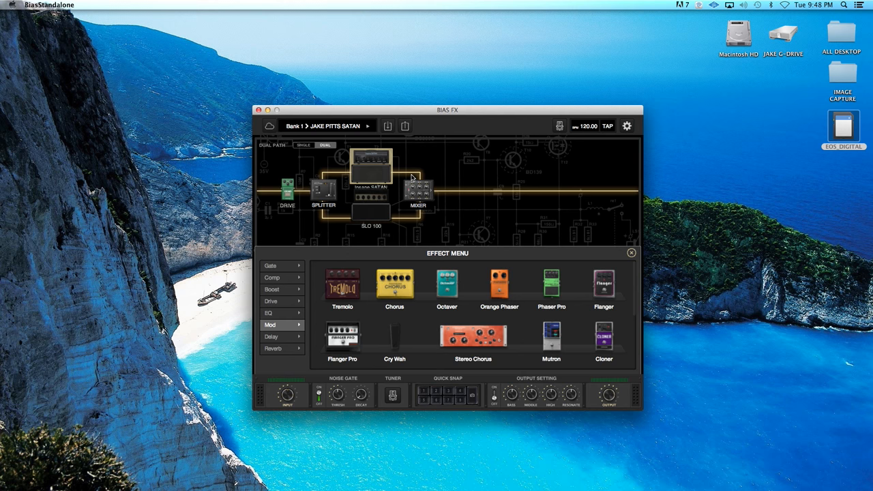
pyautogui.moveTo(619, 191)
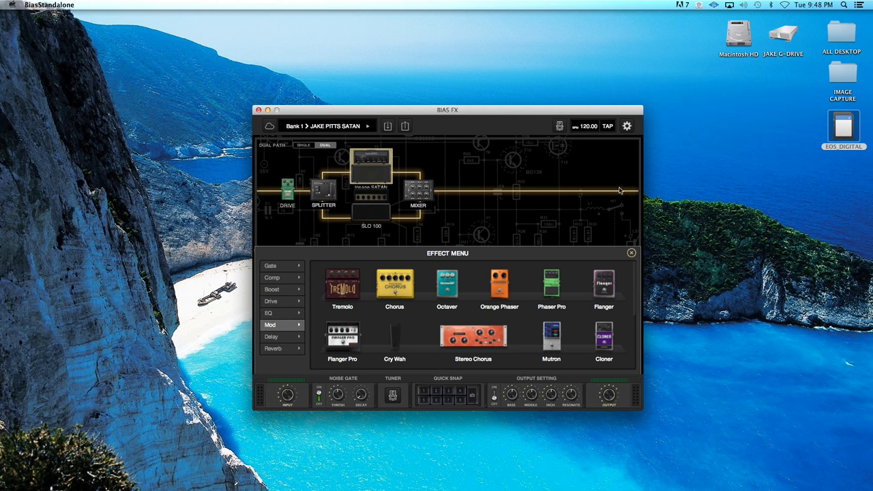
pyautogui.click(631, 253)
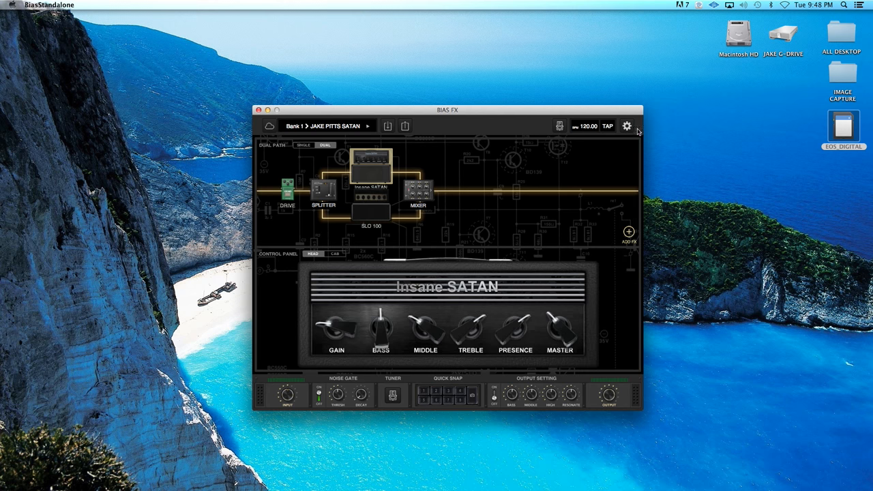
# Step: Open MIDI Control Assignments from the gear menu's MIDI Setting, showing an empty list
pyautogui.click(626, 126)
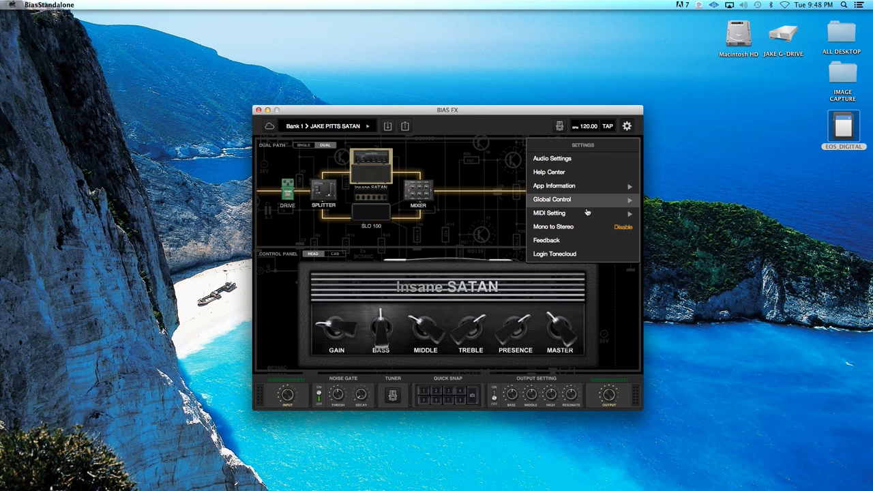
pyautogui.click(549, 213)
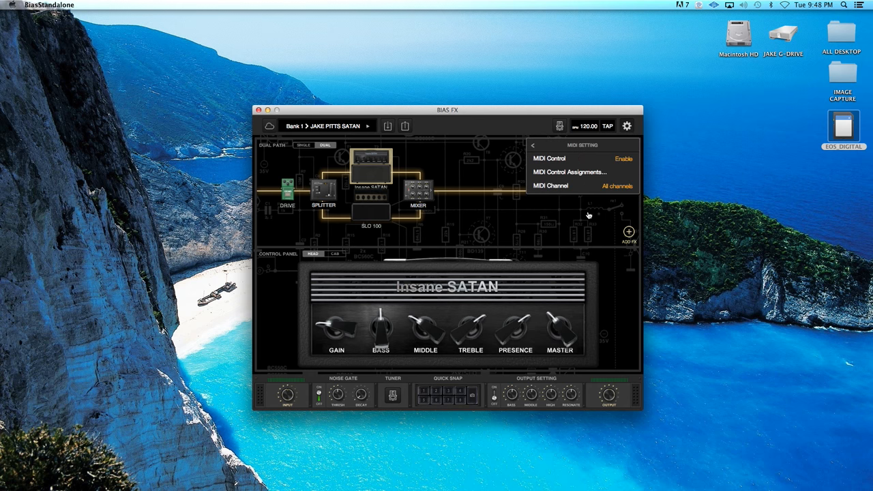
pyautogui.moveTo(582, 172)
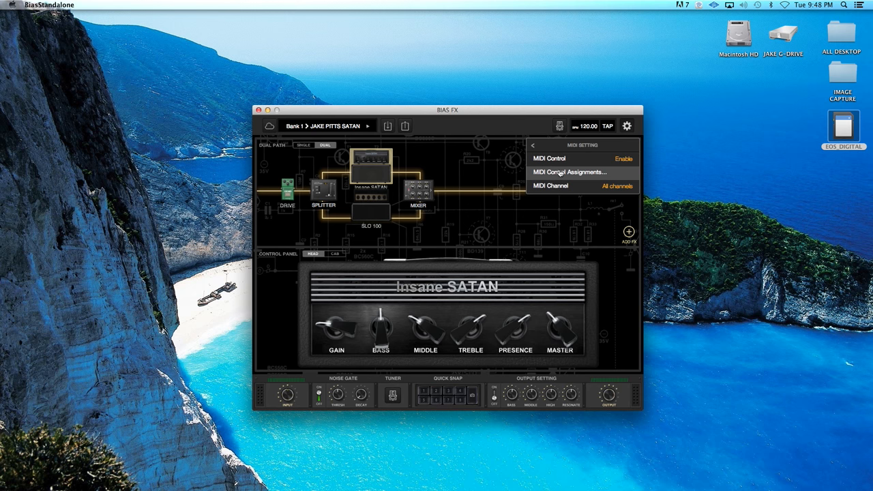
pyautogui.click(569, 172)
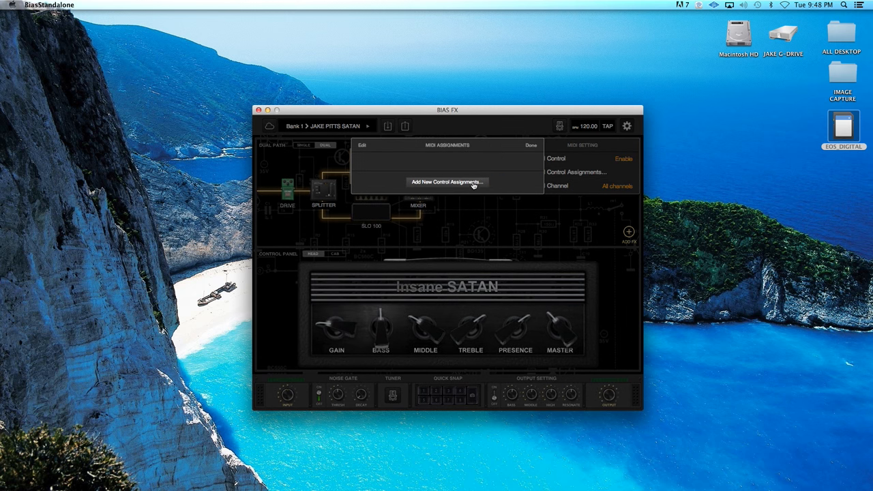
# Step: Browse MIDI control types for a new assignment, then click Done without adding one
pyautogui.click(447, 182)
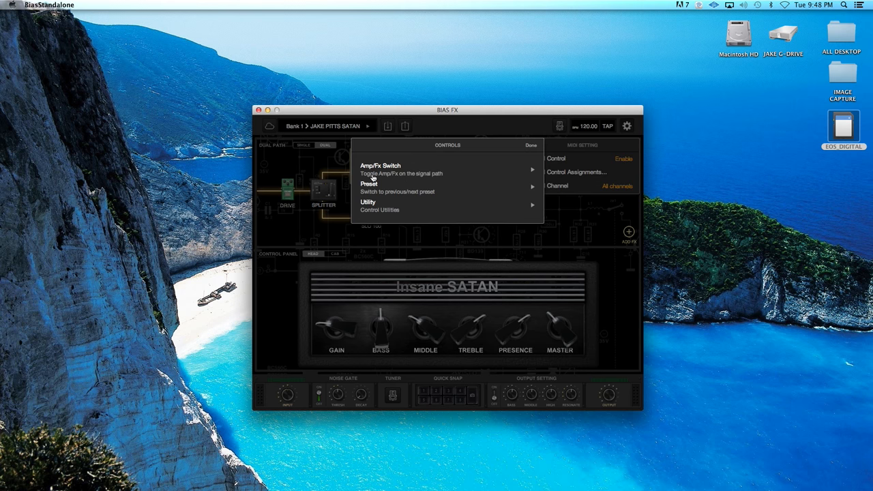
pyautogui.moveTo(438, 178)
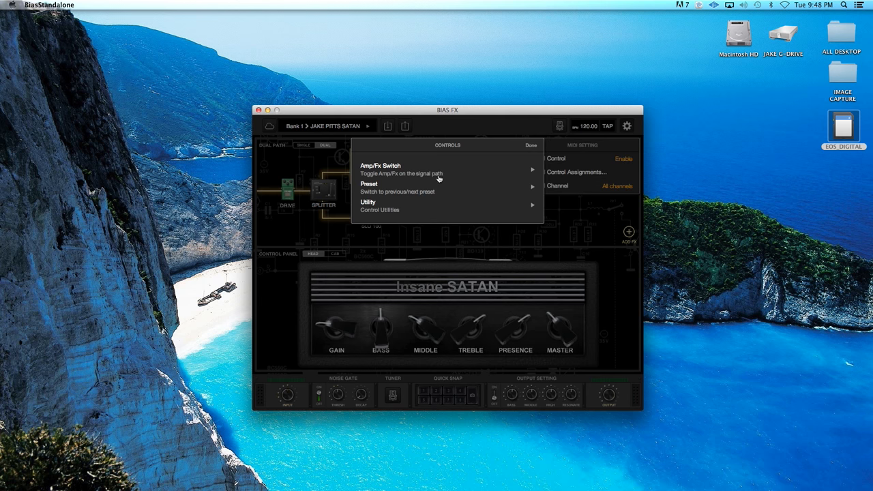
pyautogui.moveTo(396, 196)
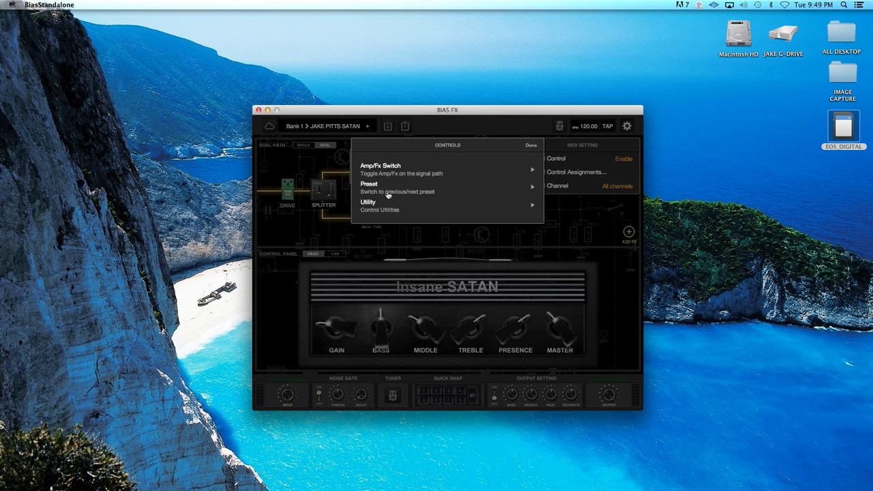
pyautogui.moveTo(387, 192)
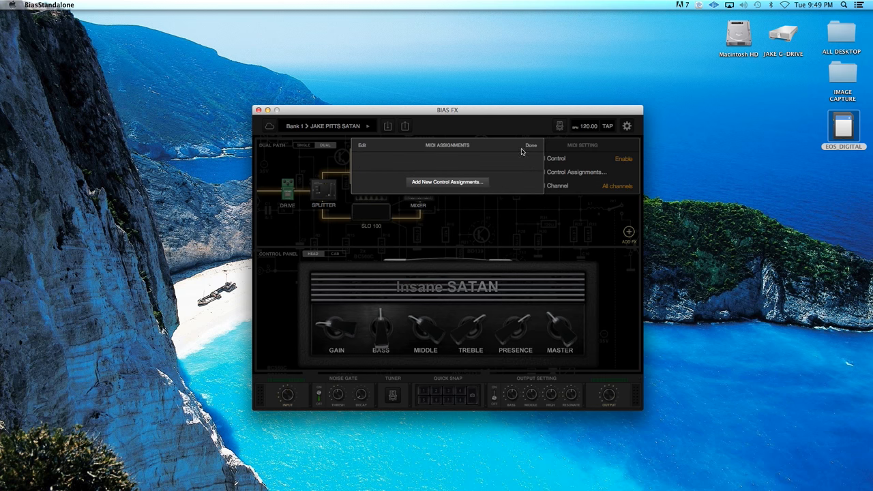
pyautogui.click(530, 144)
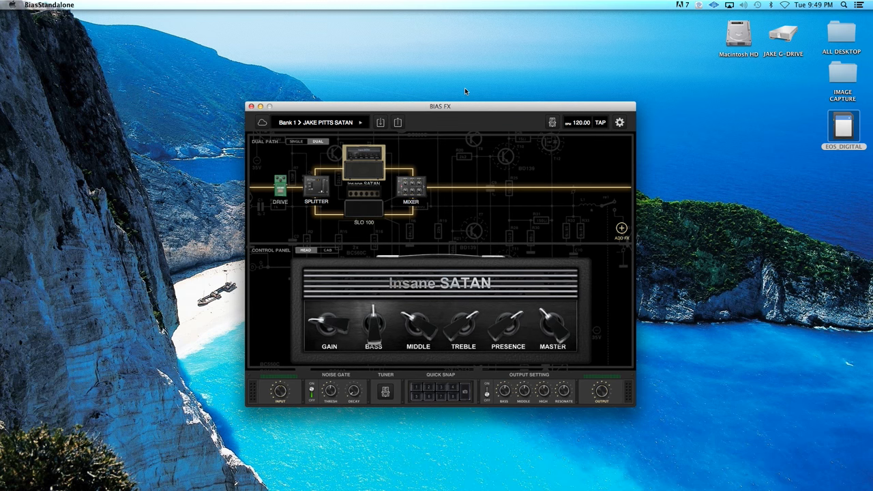
pyautogui.moveTo(303, 252)
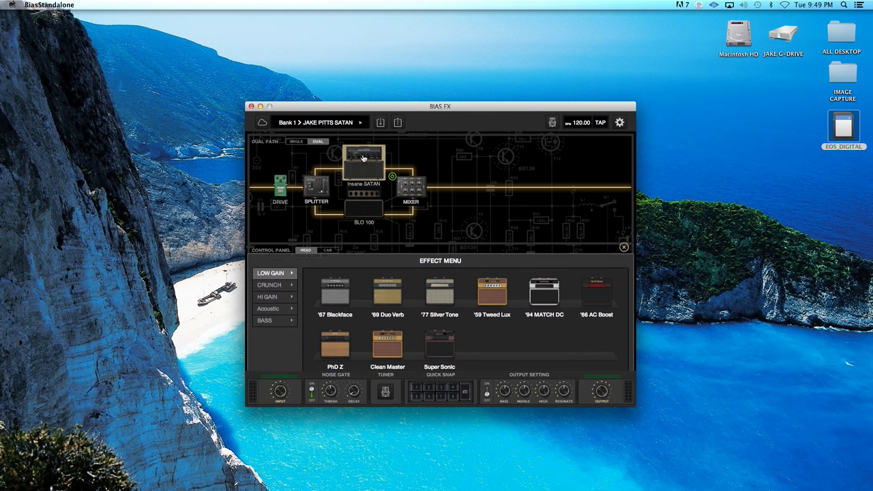
pyautogui.click(269, 273)
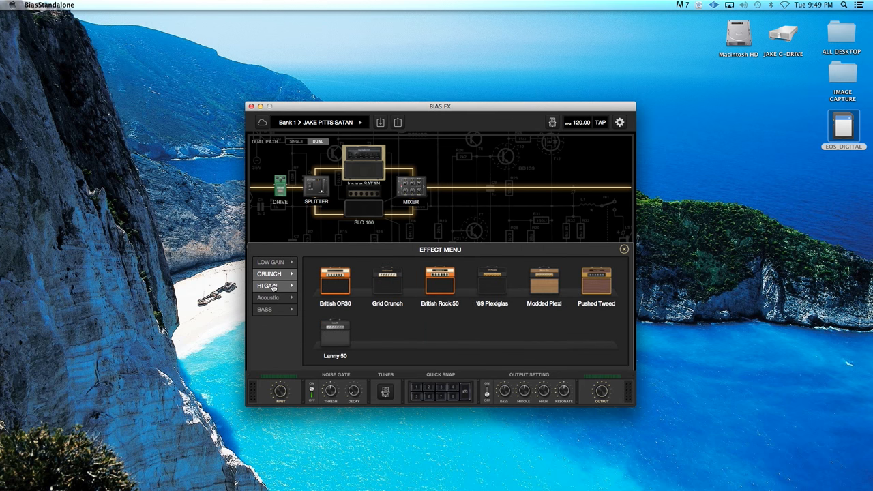
pyautogui.click(268, 285)
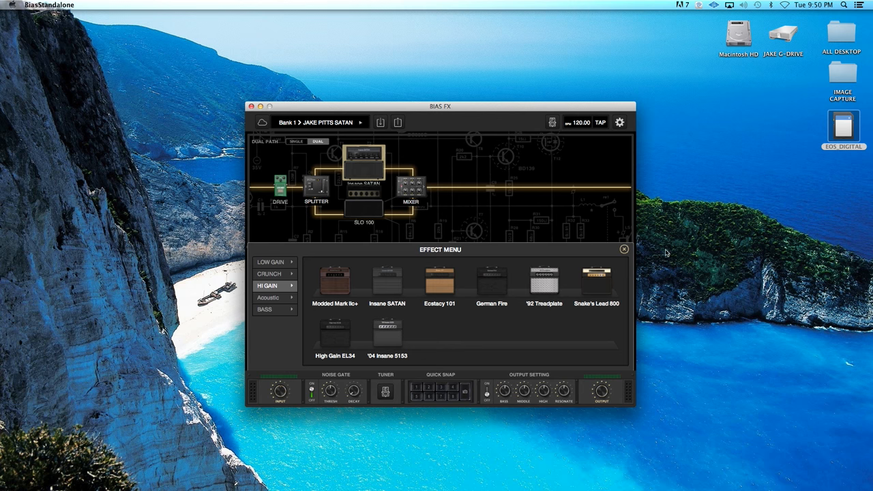
pyautogui.click(622, 249)
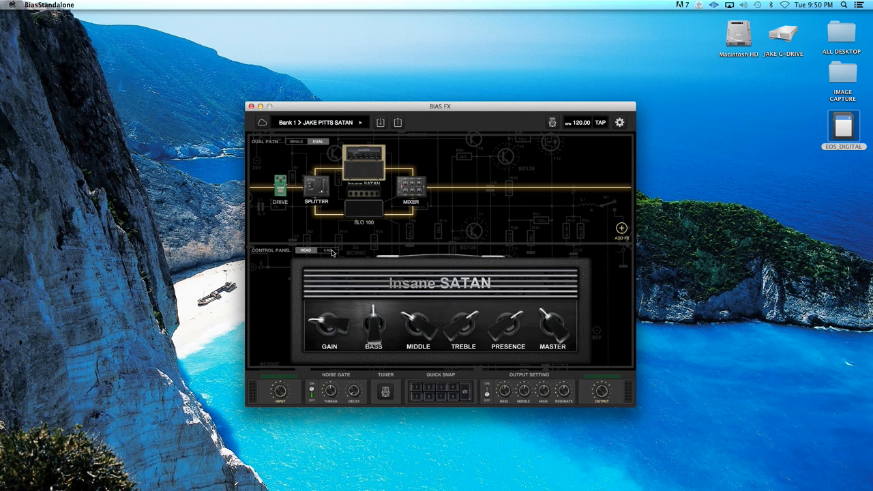
# Step: View the 4x12 Treadplate cab with C414 mic, then open the Gate effect menu
pyautogui.click(326, 250)
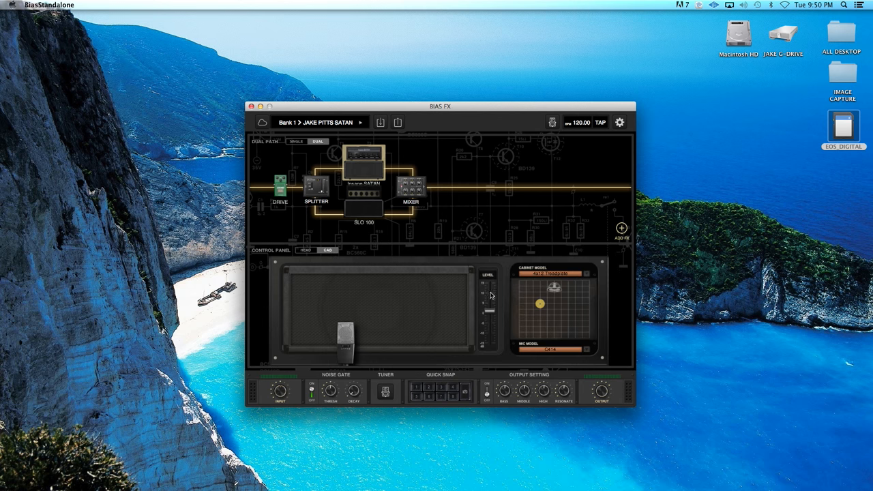
pyautogui.click(552, 274)
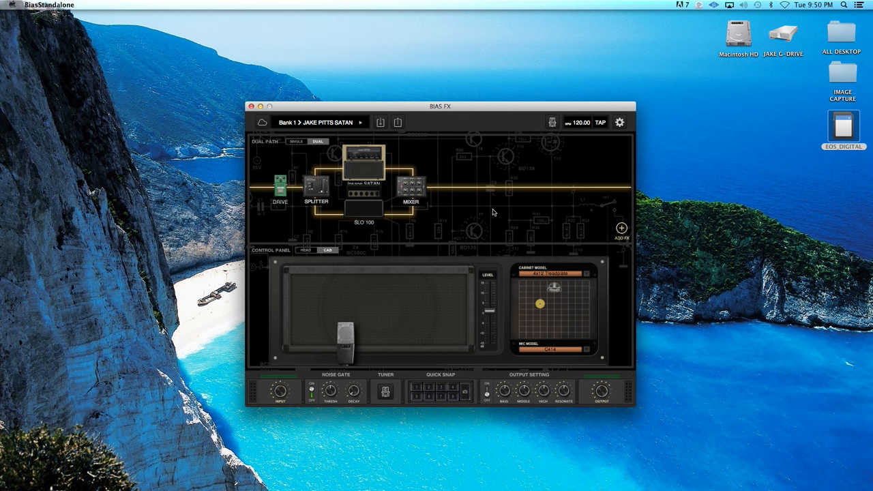
pyautogui.click(620, 228)
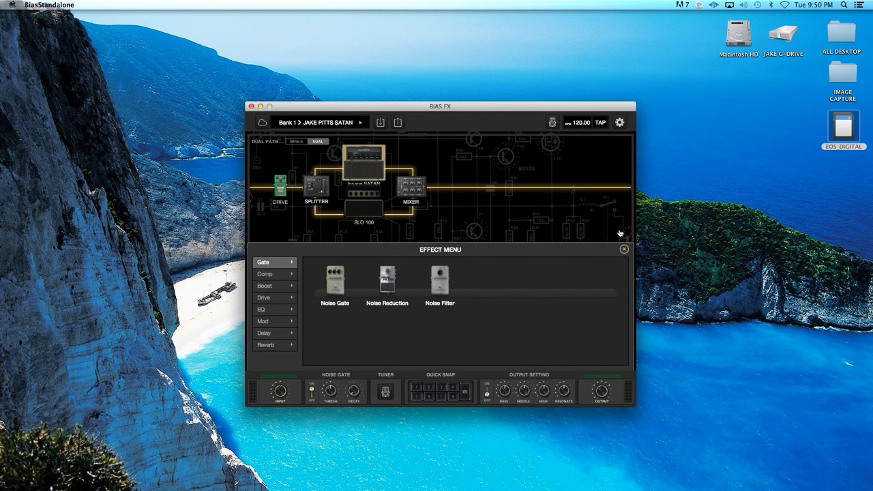
# Step: Browse the Comp pedals, then close the effect menu without adding any
pyautogui.click(265, 273)
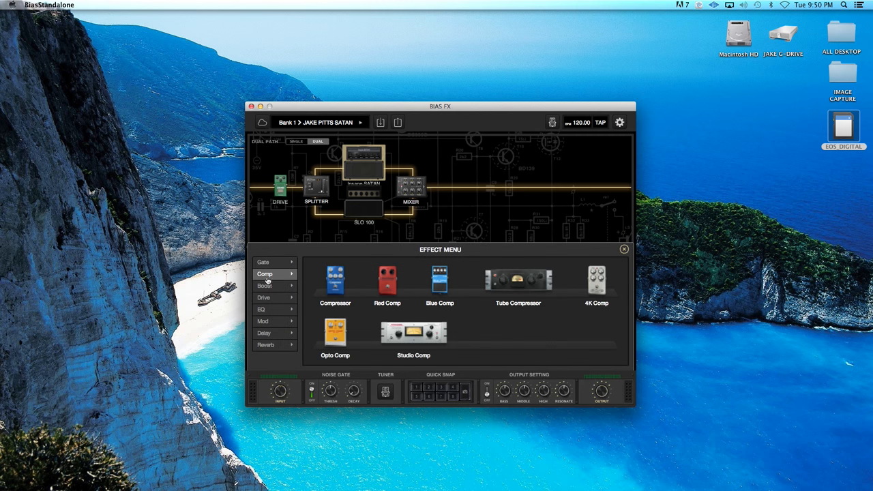
pyautogui.click(265, 308)
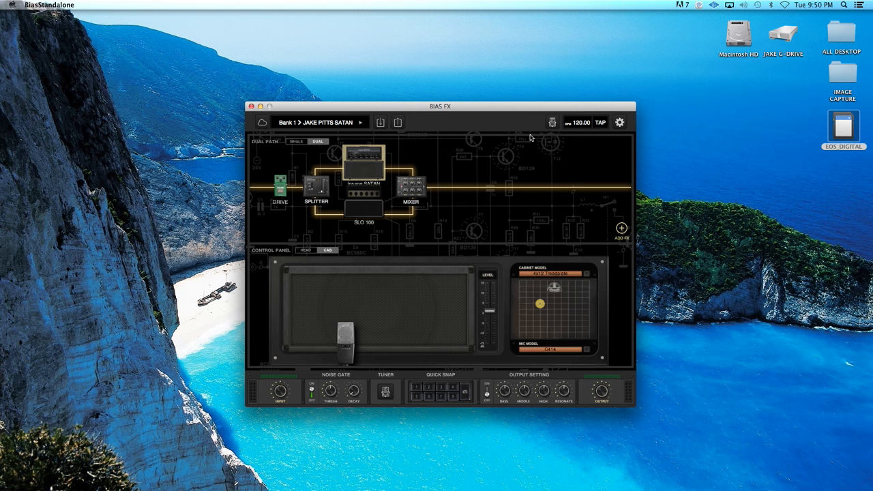
pyautogui.moveTo(619, 128)
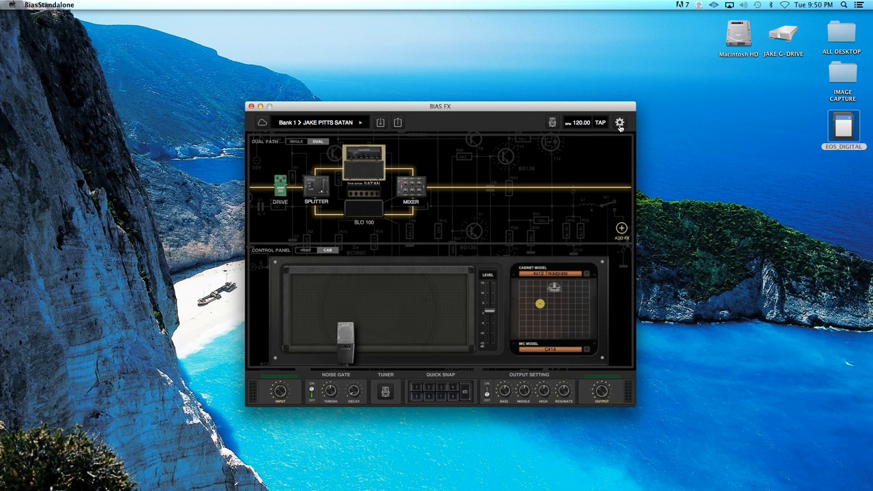
# Step: Open the gear Settings menu listing audio, help and MIDI settings
pyautogui.click(619, 122)
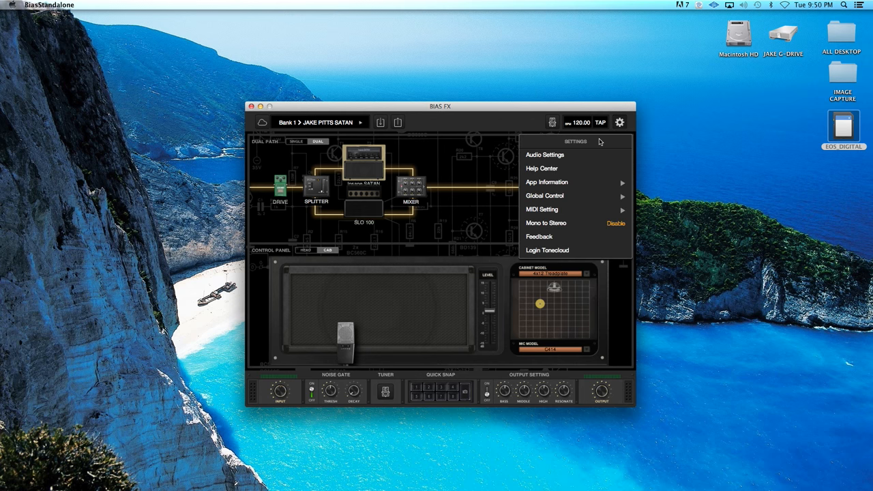
pyautogui.moveTo(566, 209)
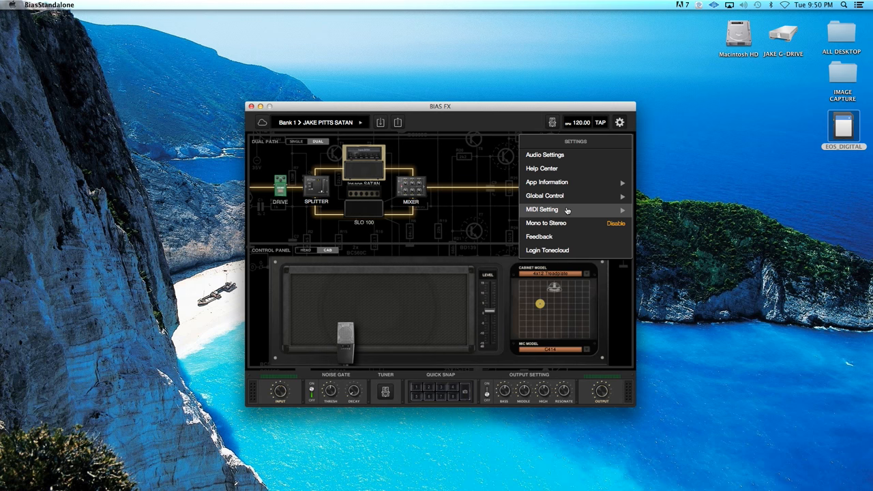
pyautogui.moveTo(535, 145)
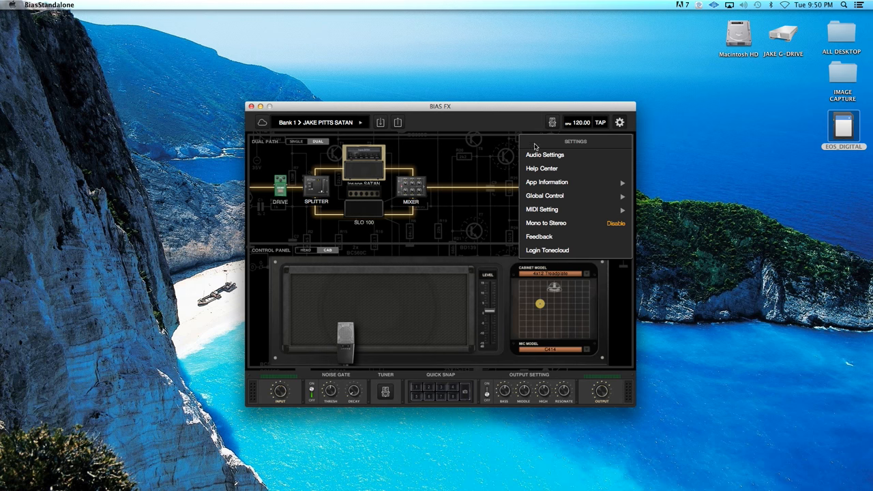
pyautogui.moveTo(517, 112)
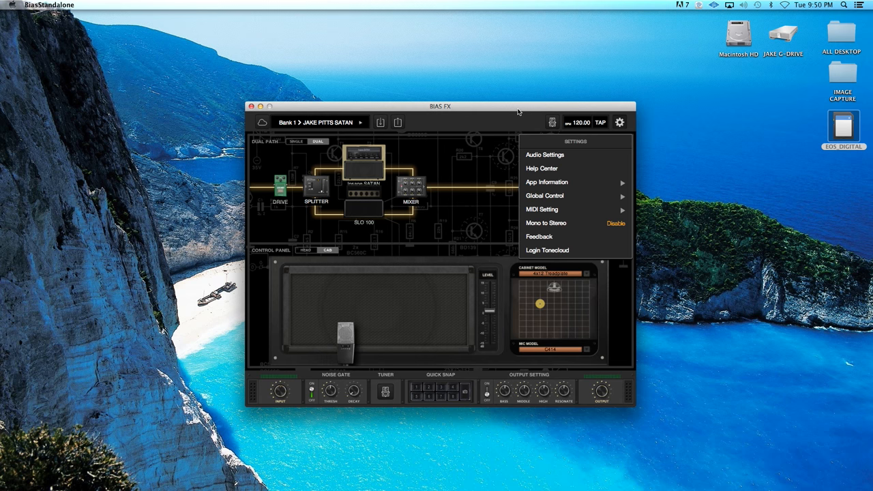